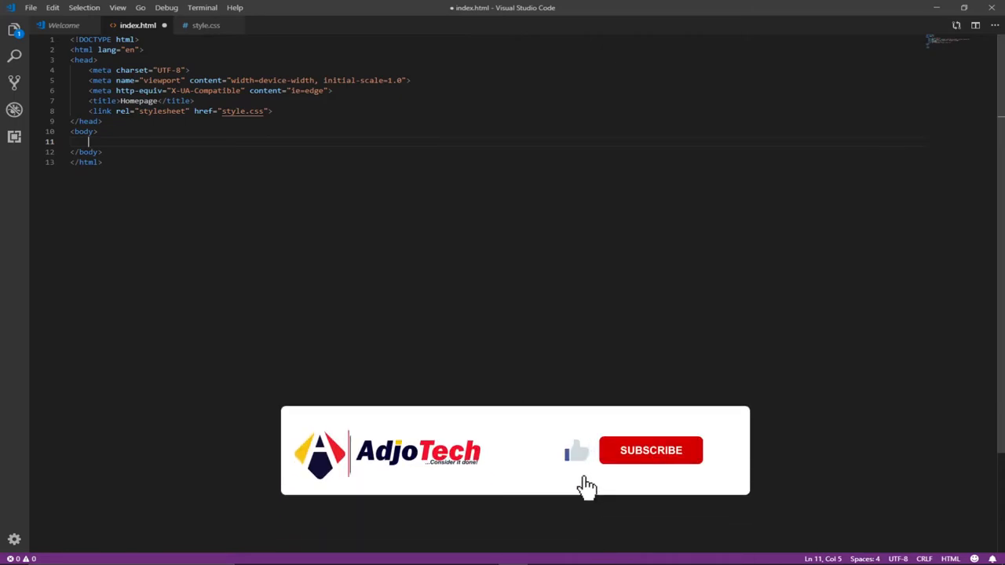
# Create a table with a header row of th cells using Emmet abbreviations.
pyautogui.click(651, 450)
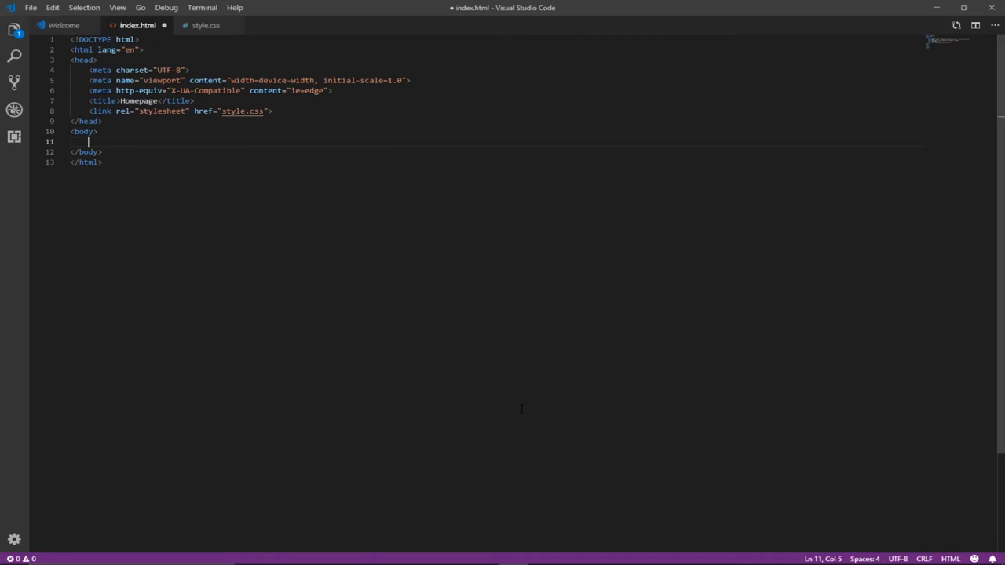
pyautogui.write('t')
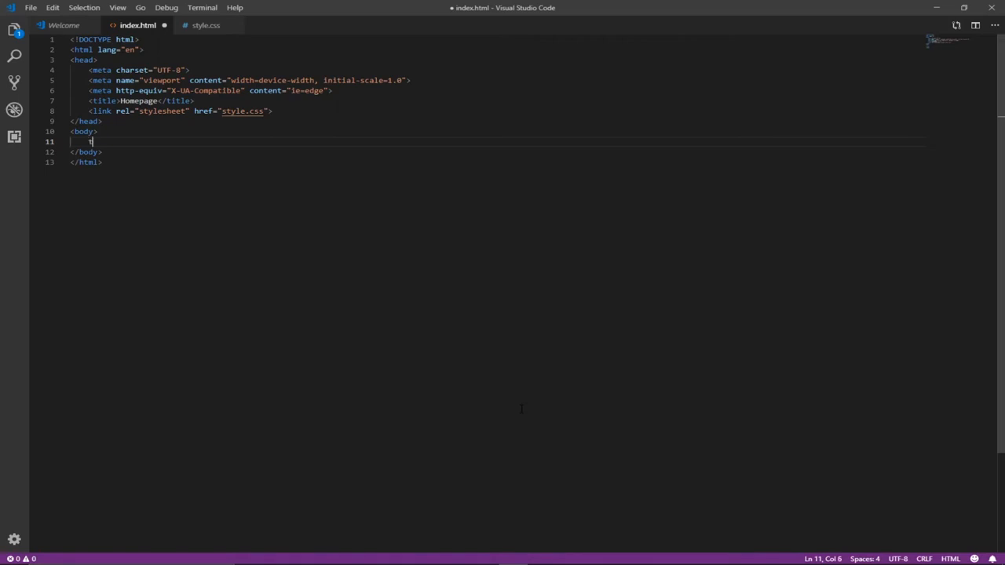
pyautogui.write('table></table>')
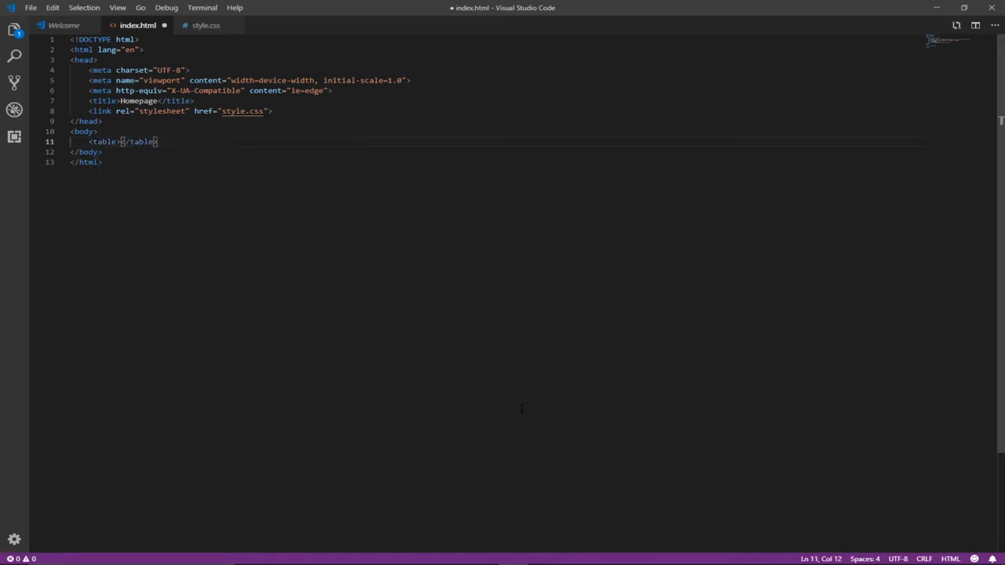
pyautogui.press('Enter')
pyautogui.write('<tr></tr>')
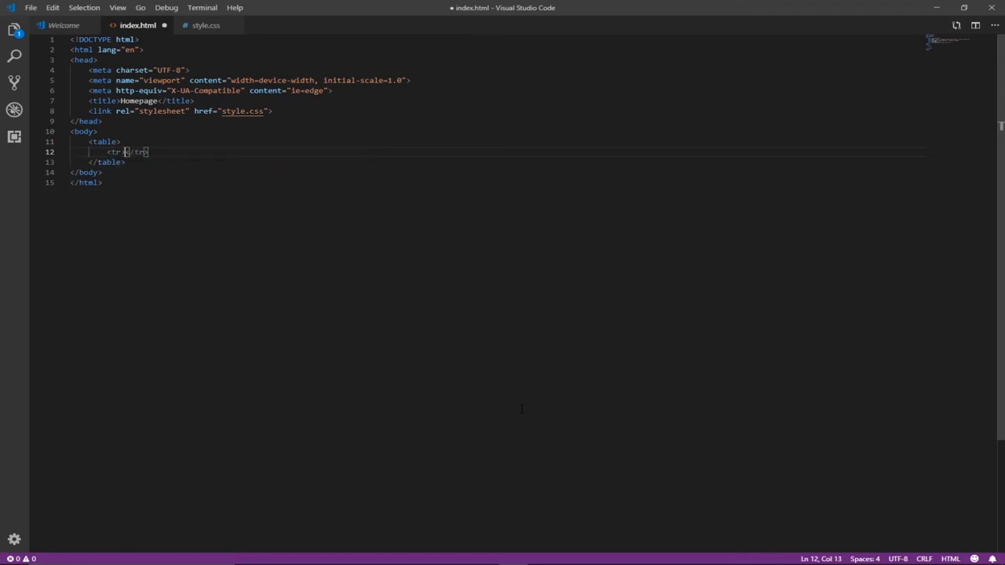
pyautogui.write('th')
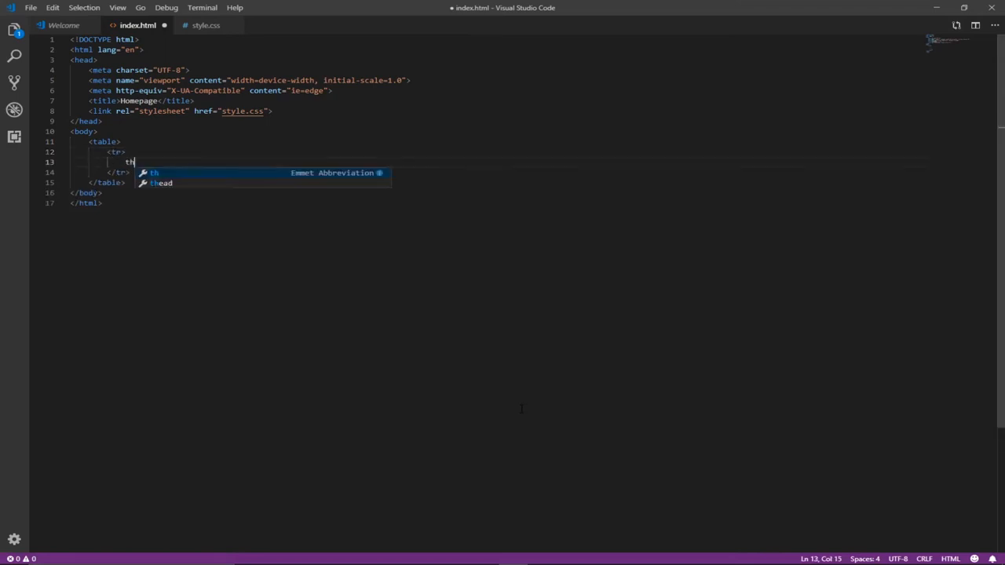
pyautogui.press('Tab')
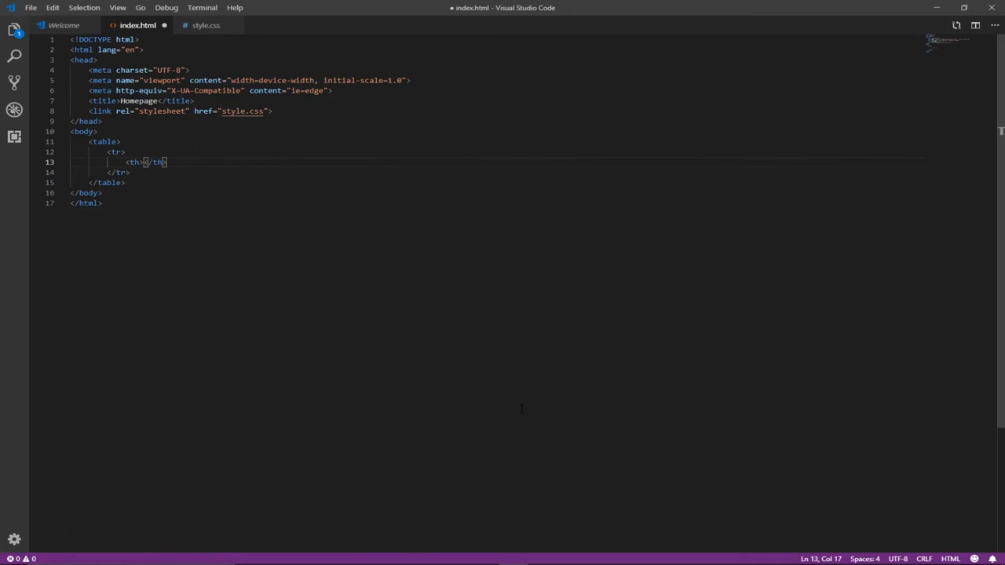
# Fill the header cells with Name, Account and Score, fixing typos.
pyautogui.write('name')
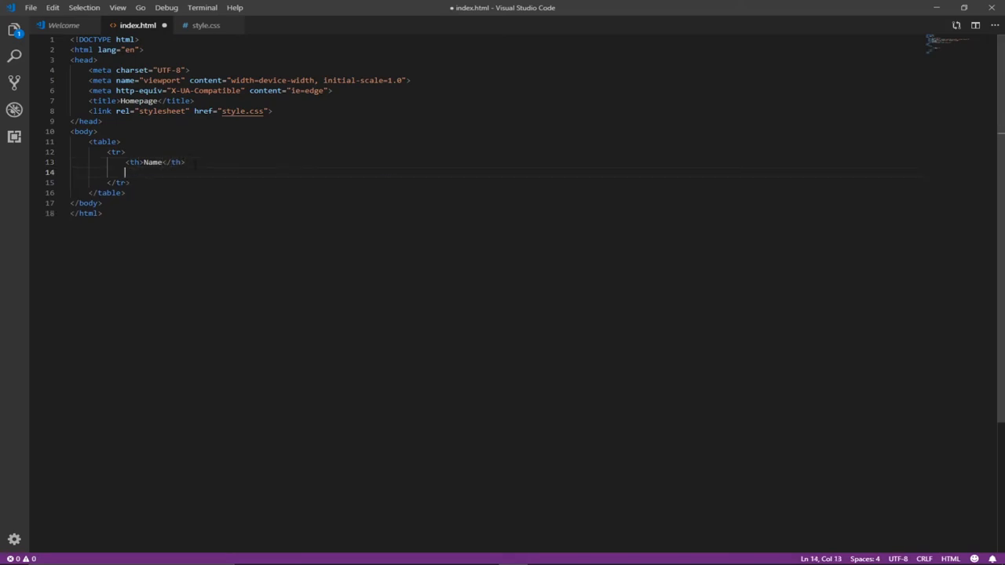
pyautogui.write('<th></th>')
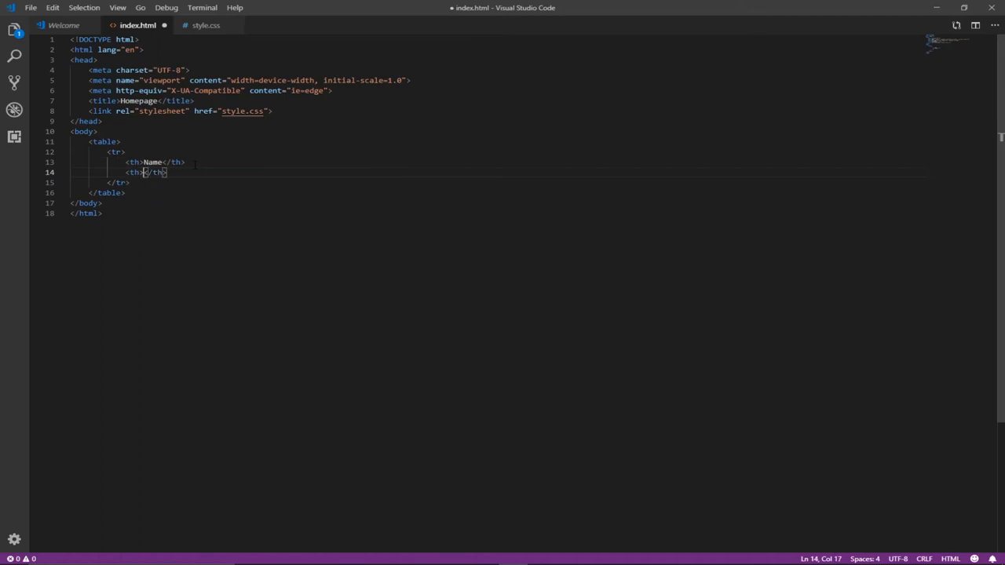
pyautogui.write('Accipt')
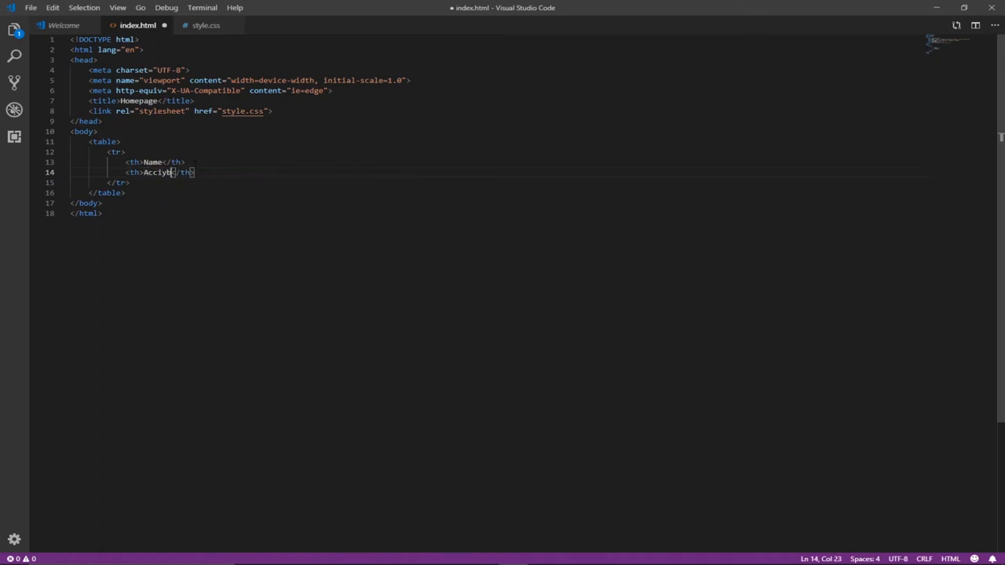
pyautogui.write('Account')
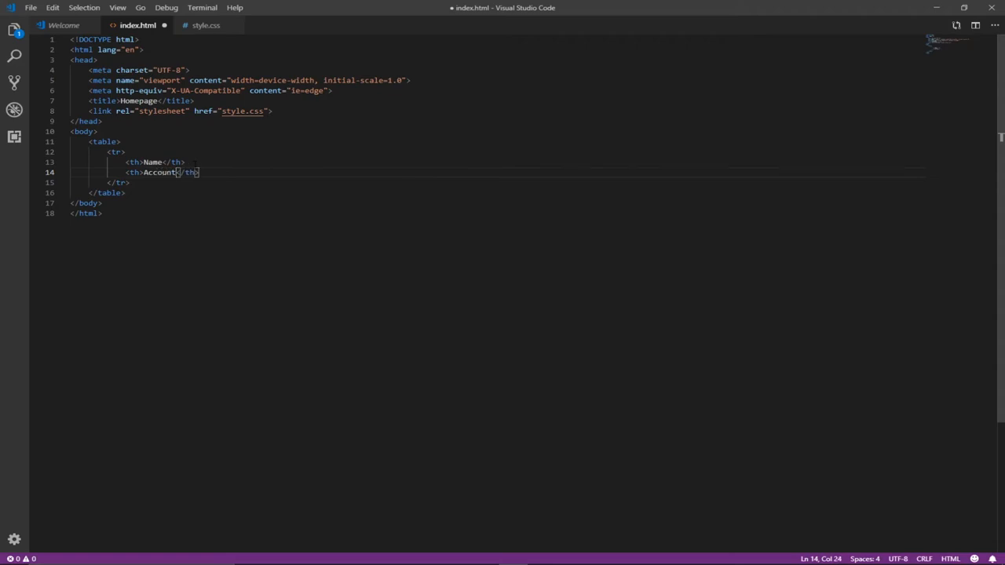
pyautogui.press('Enter')
pyautogui.write('<th>Scorre</th>')
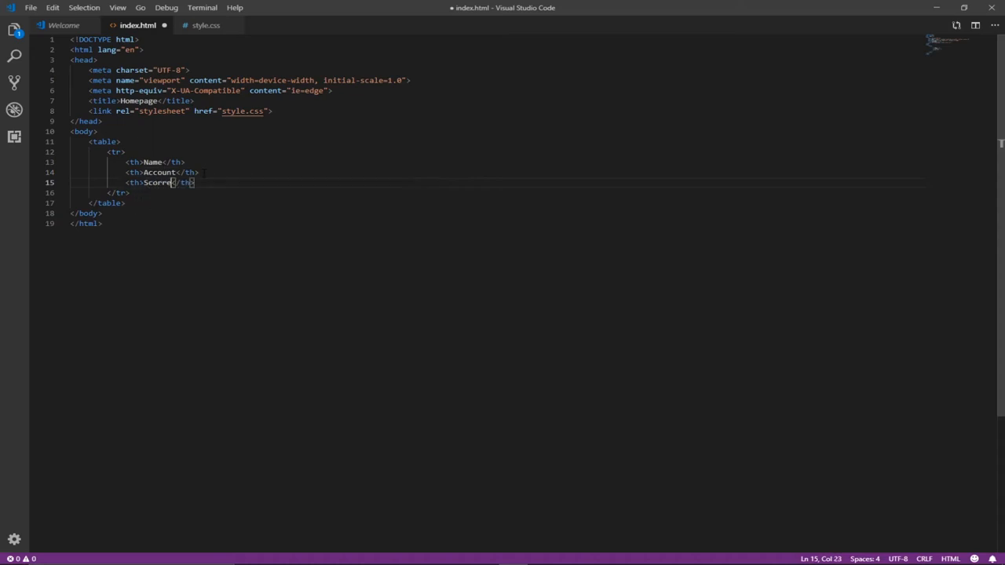
pyautogui.press('Backspace')
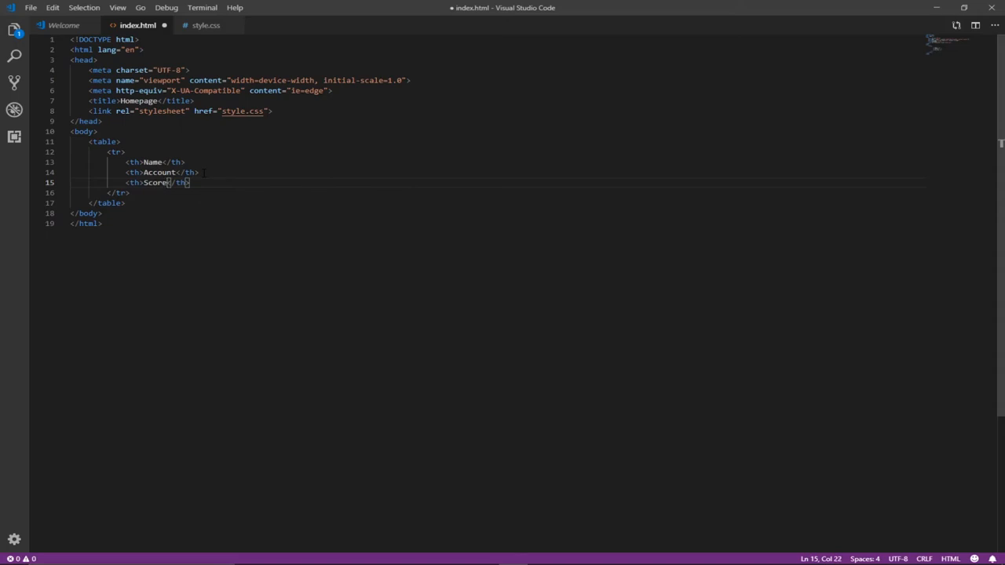
pyautogui.click(31, 7)
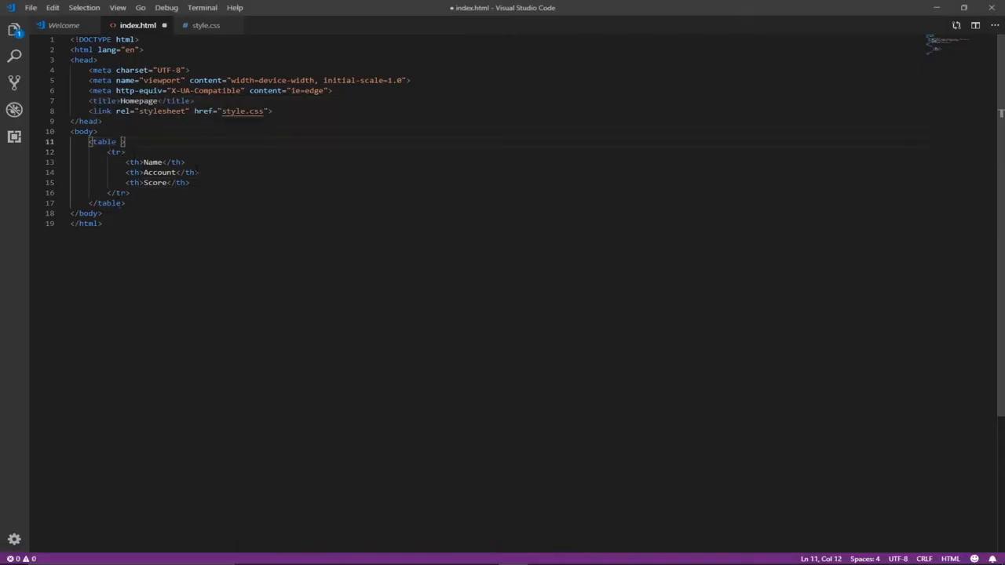
# Add border="1" to the table tag and preview the bordered header in Firefox.
pyautogui.write('border="1')
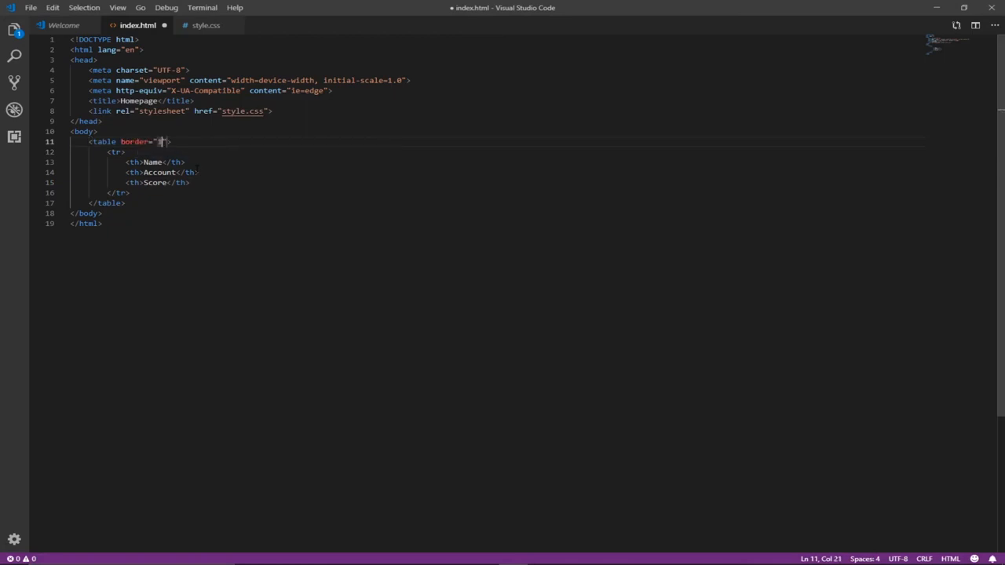
pyautogui.click(31, 7)
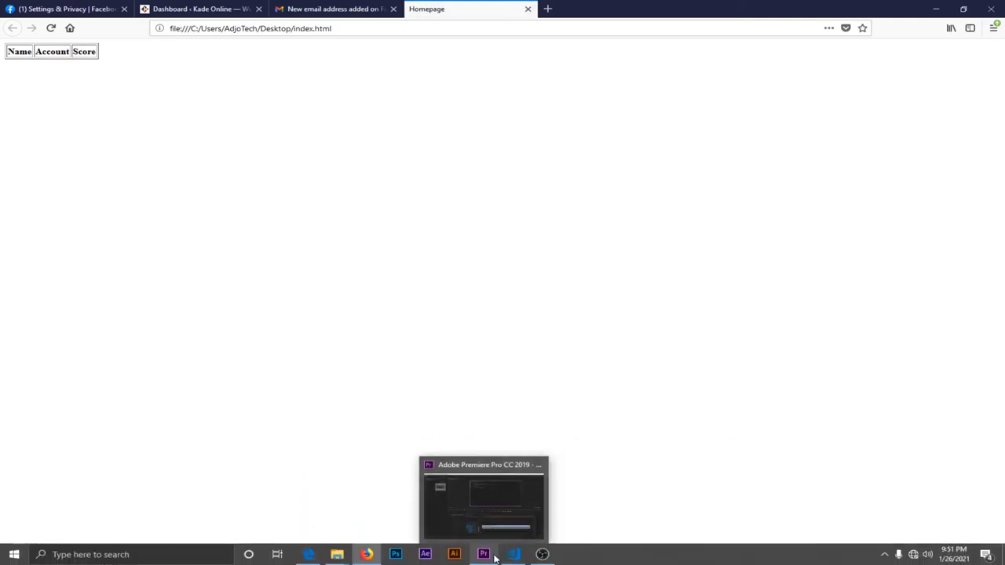
# Return to Visual Studio Code and add a second row holding an empty td cell.
pyautogui.click(513, 555)
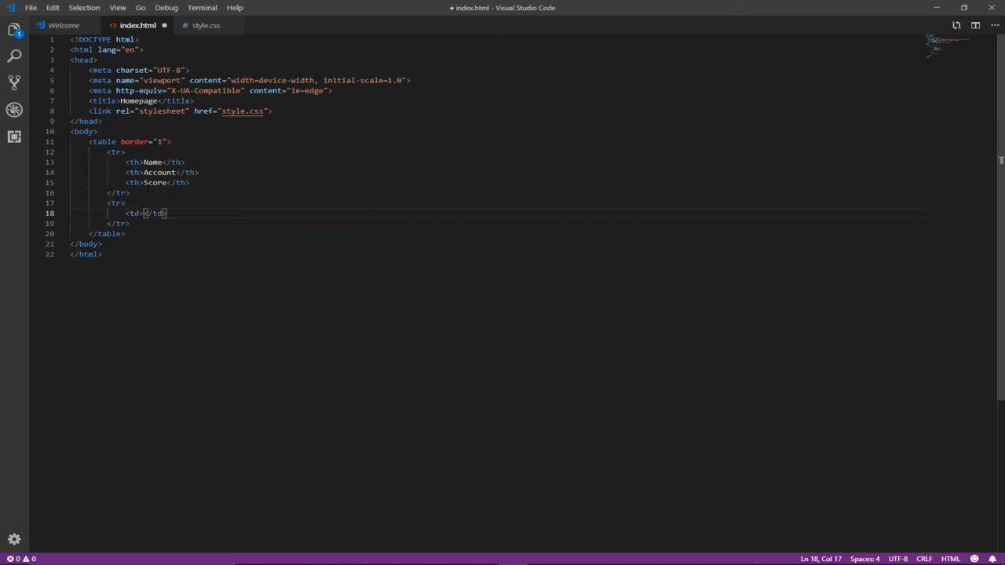
# Enter Timothy and savings into the first data row's cells.
pyautogui.write('Tim')
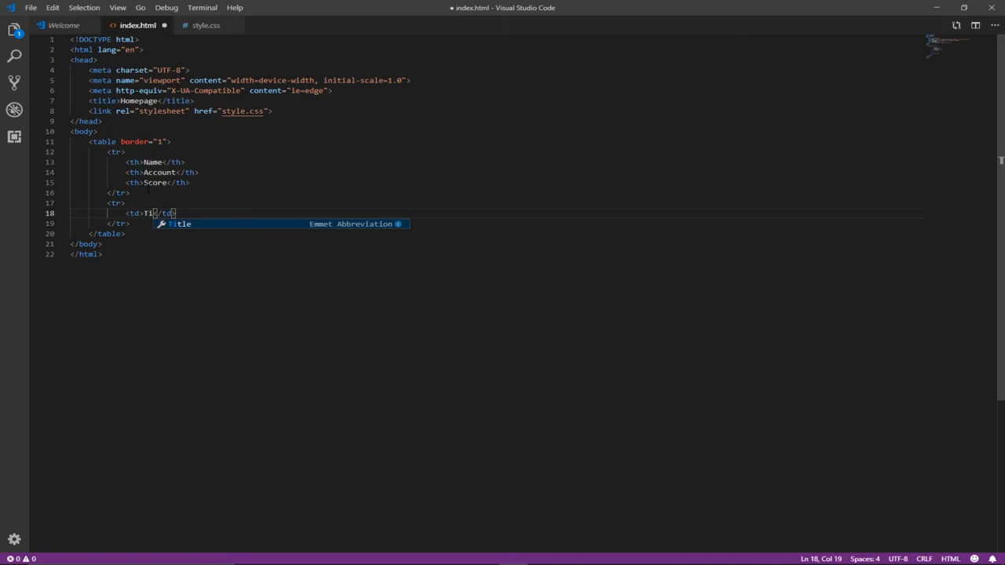
pyautogui.write('me')
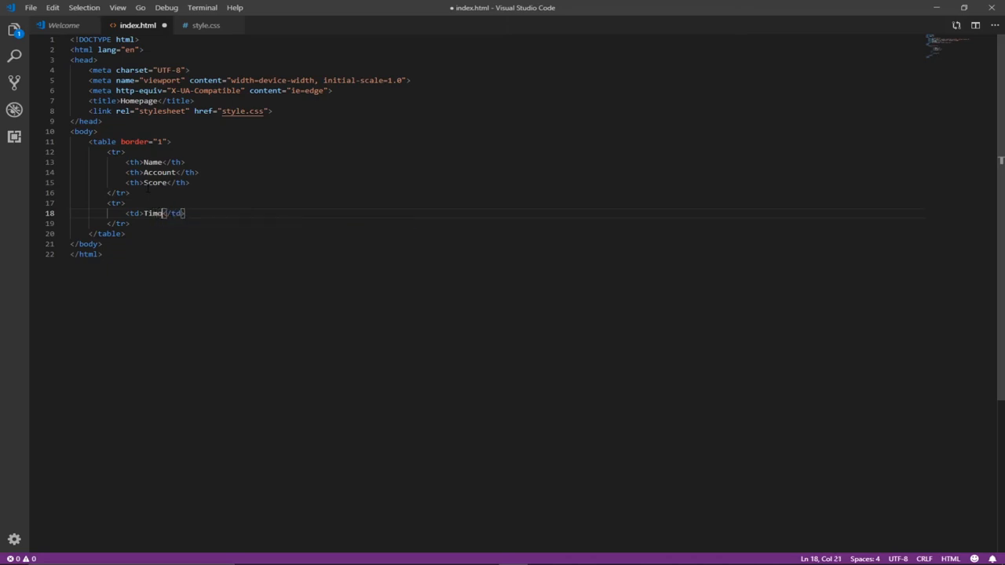
pyautogui.write('thy')
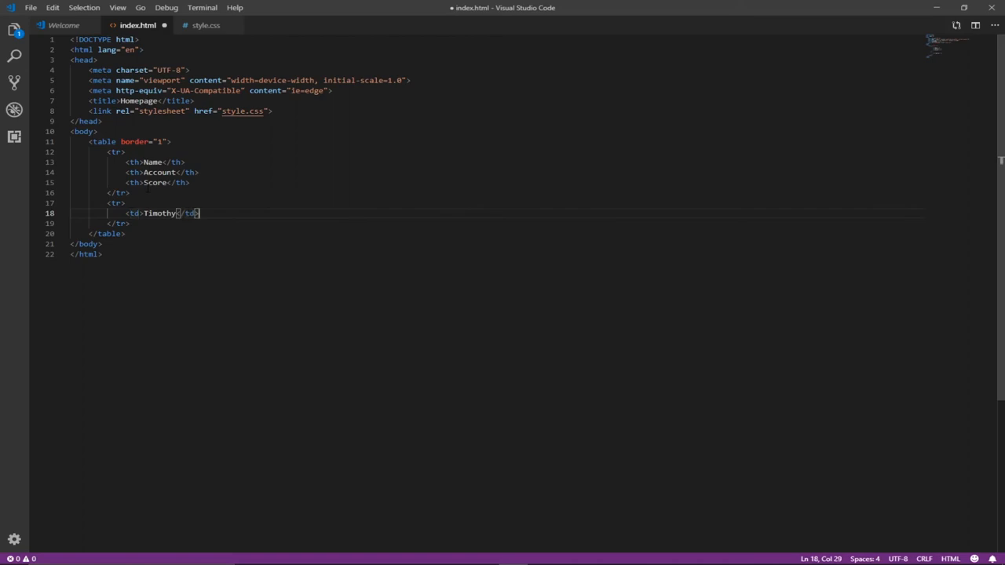
pyautogui.write('td')
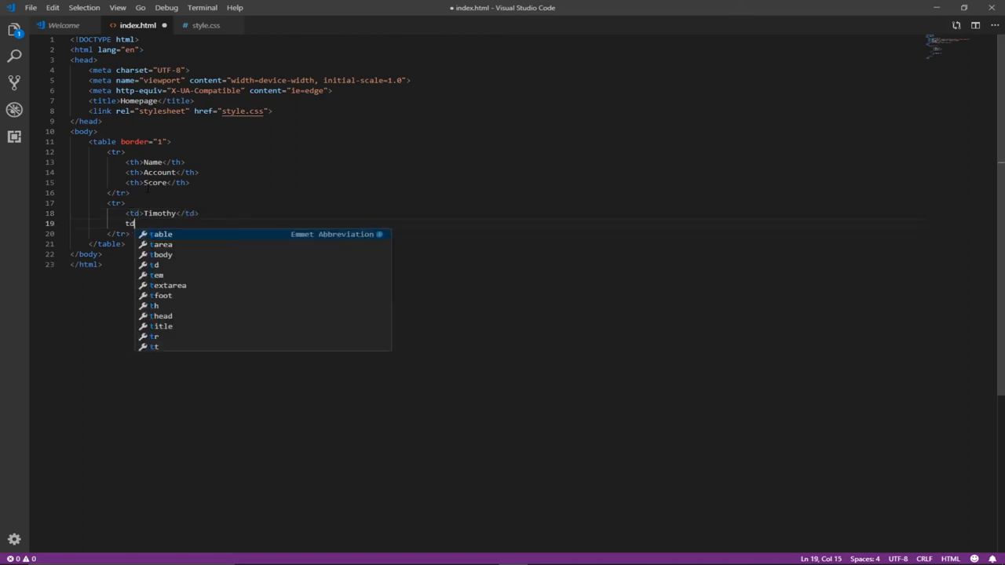
pyautogui.write('saving </td>')
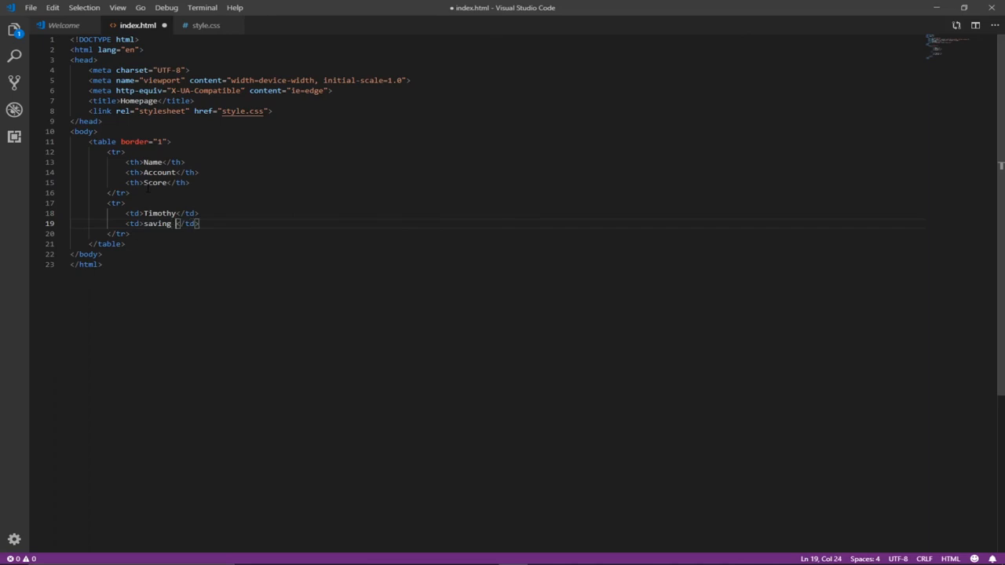
pyautogui.write('s')
pyautogui.press('Enter')
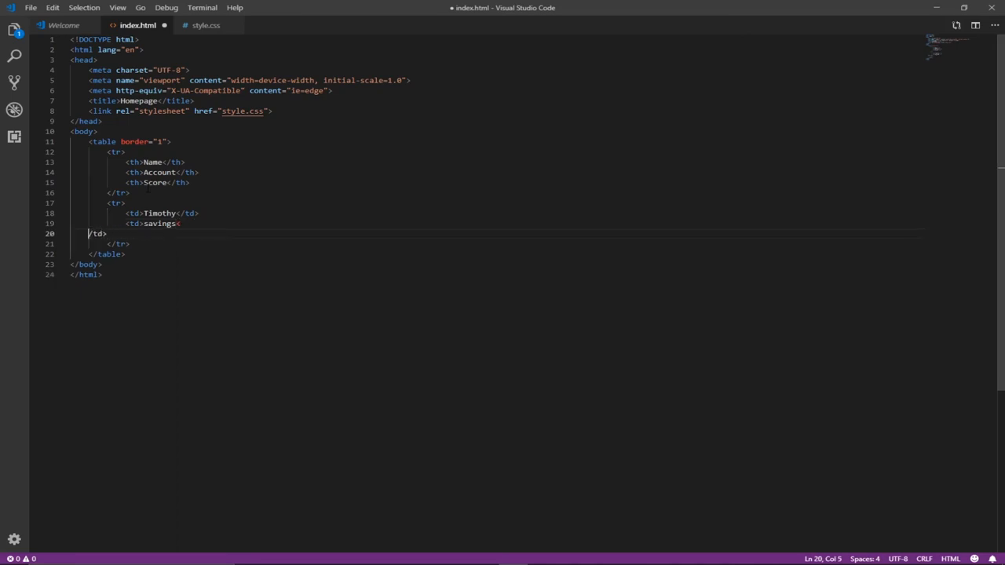
# Add the 89 score cell, fix the broken closing tag, and save index.html.
pyautogui.write('</td>')
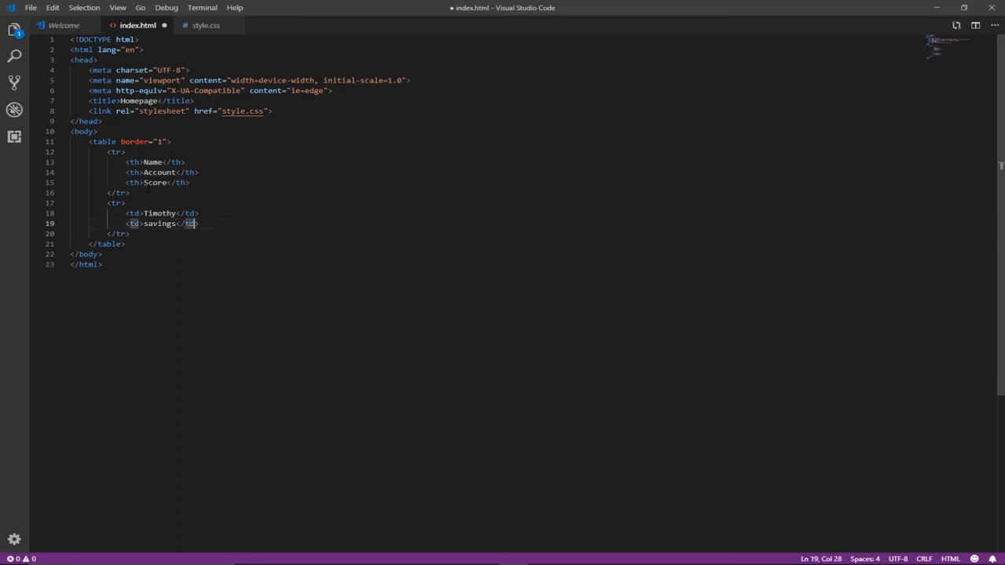
pyautogui.write('td')
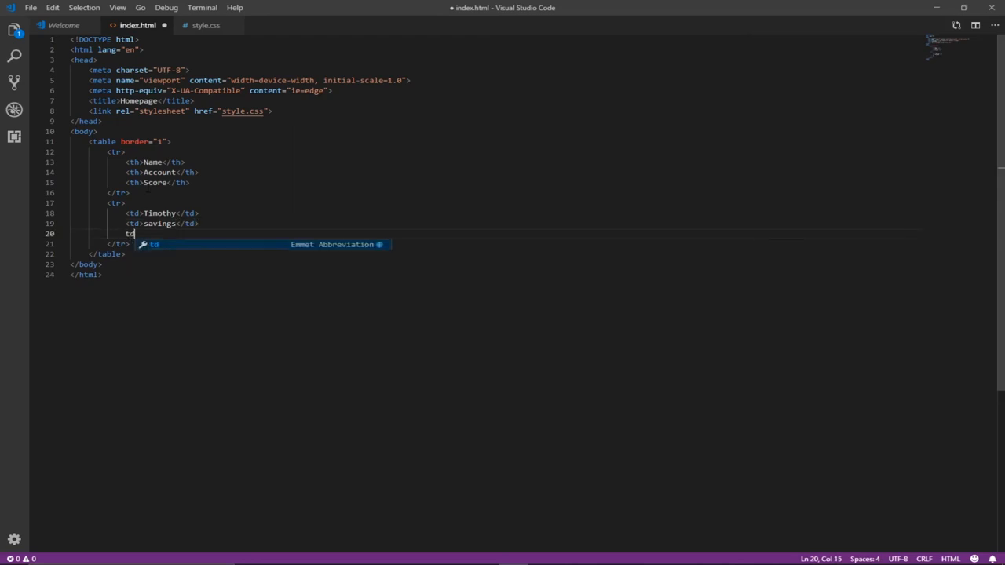
pyautogui.press('Tab')
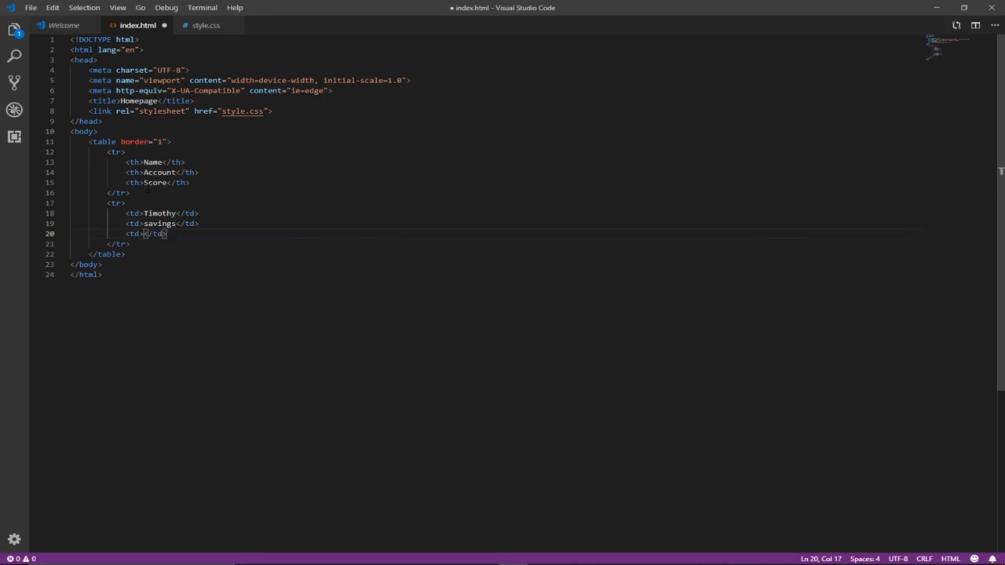
pyautogui.write('80')
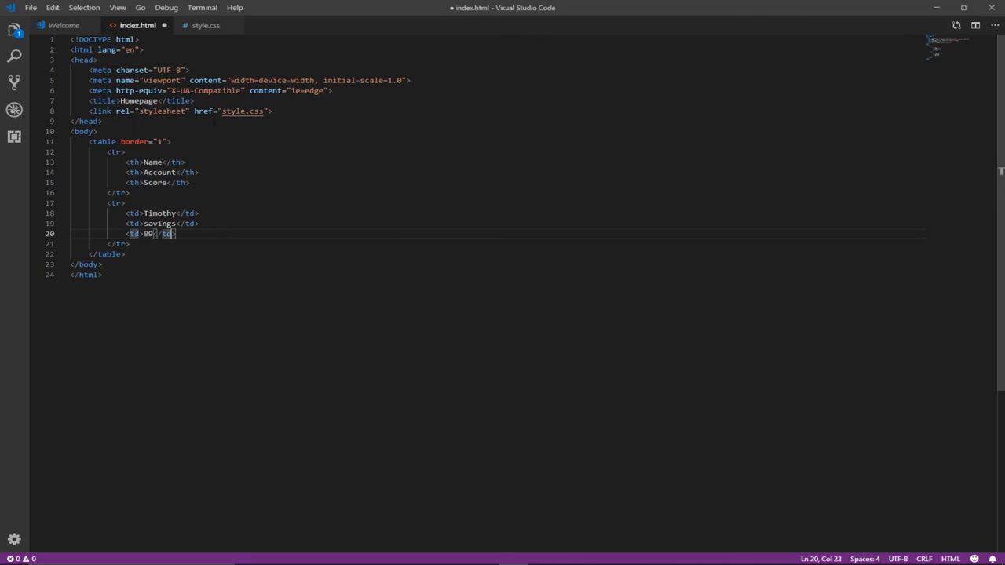
pyautogui.click(30, 7)
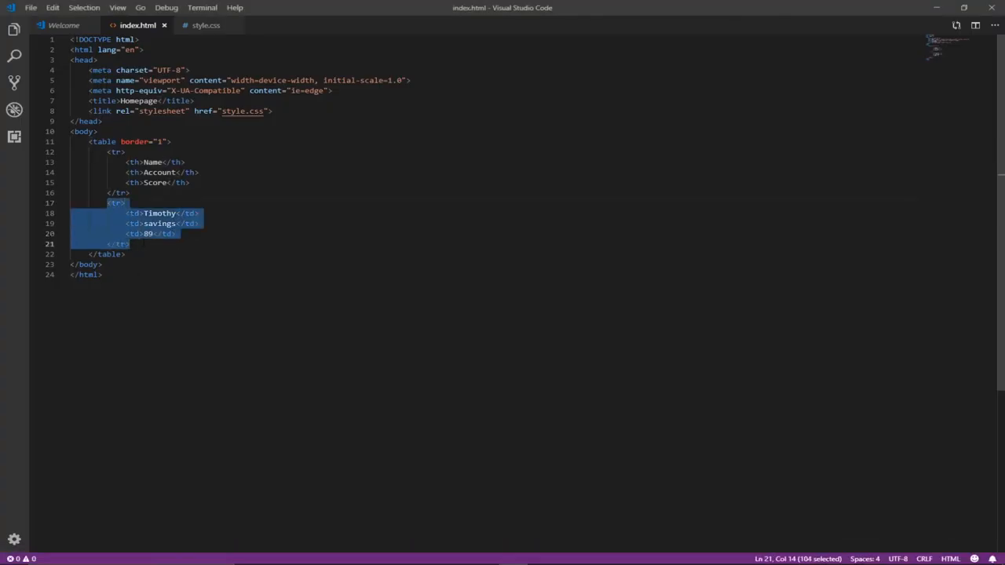
# Add a copied data row reading Sky, savings, 90, save, and refresh Firefox.
pyautogui.click(130, 244)
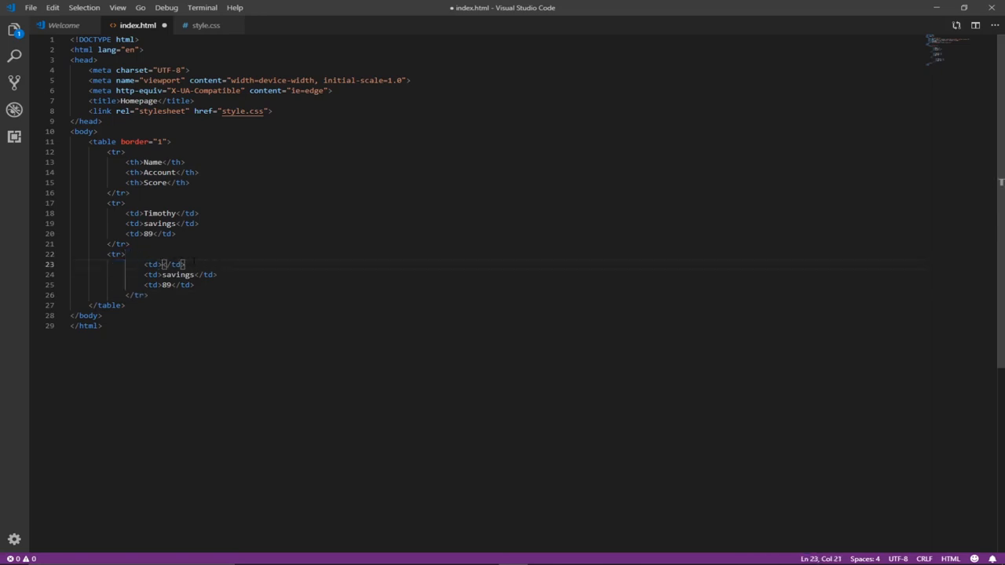
pyautogui.write('Sky')
pyautogui.click(170, 284)
pyautogui.write('0')
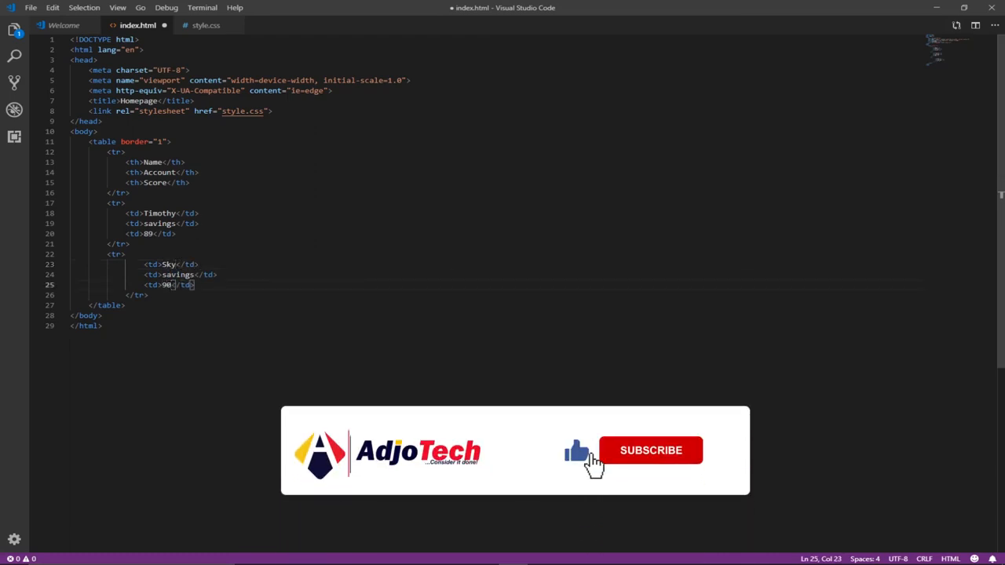
pyautogui.click(30, 7)
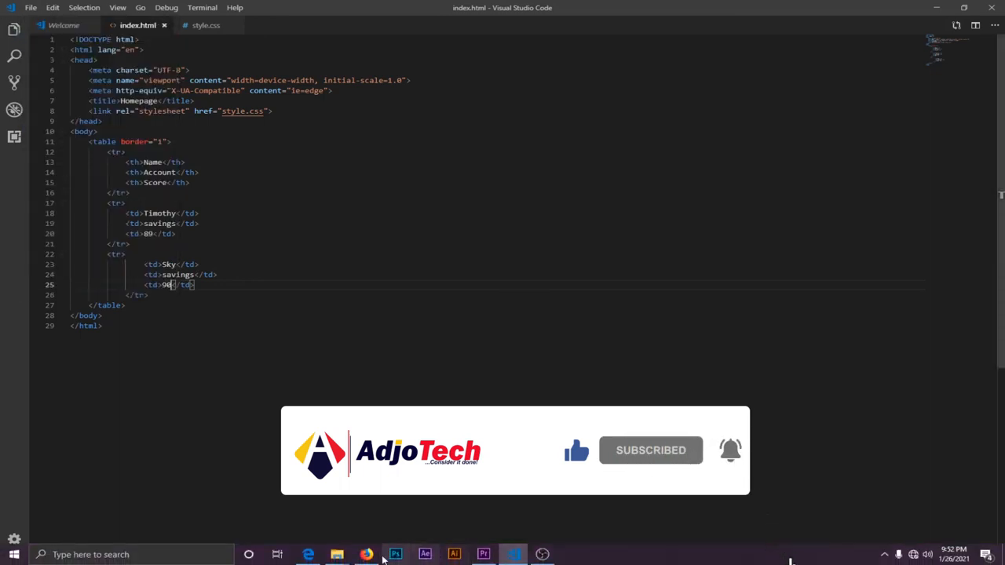
pyautogui.click(366, 554)
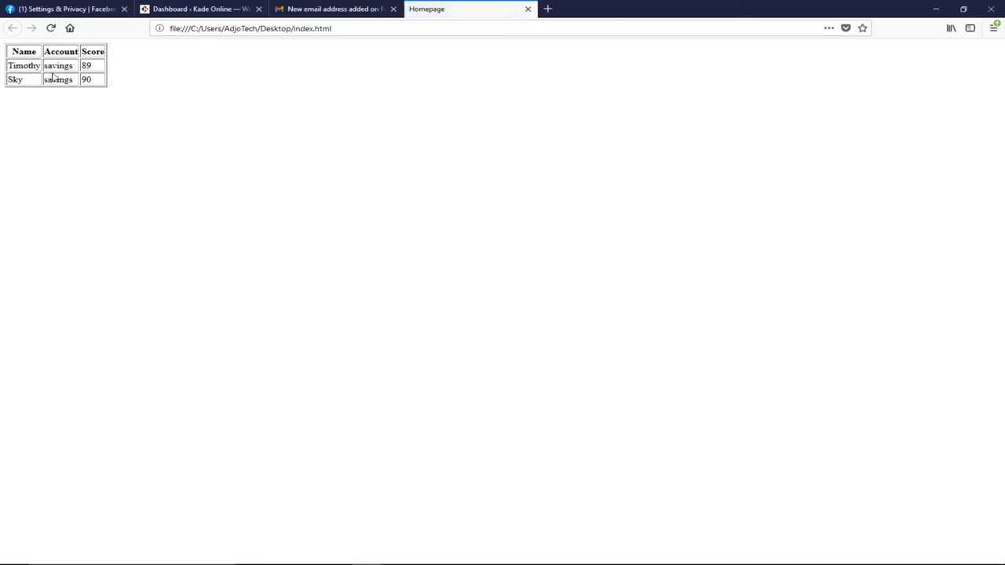